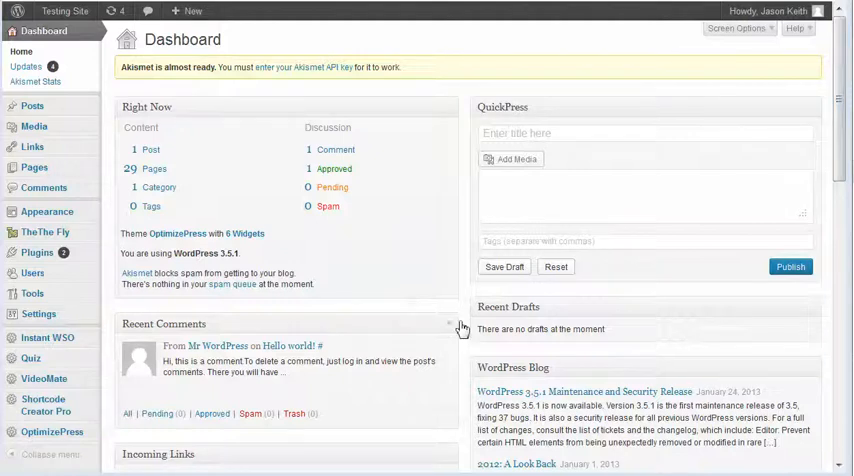
Step: Open Shortcode Creator Pro's Add Codes page from the admin sidebar
{"action": "left_click", "coordinate": [51, 431]}
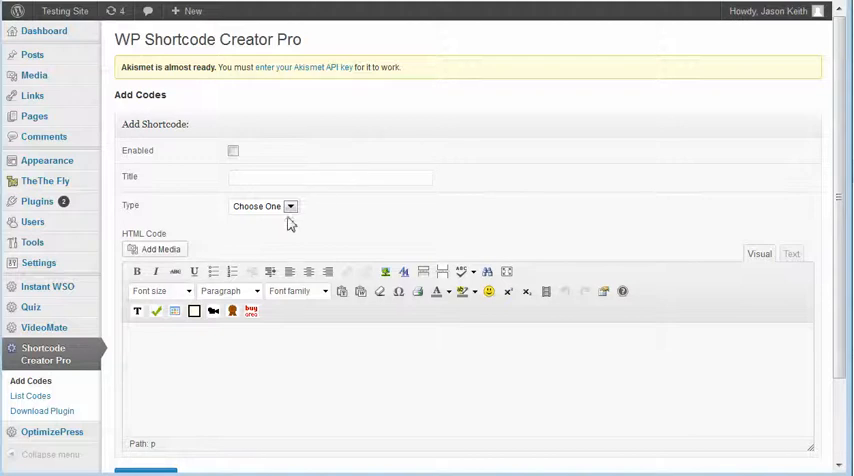
{"action": "left_click", "coordinate": [263, 206]}
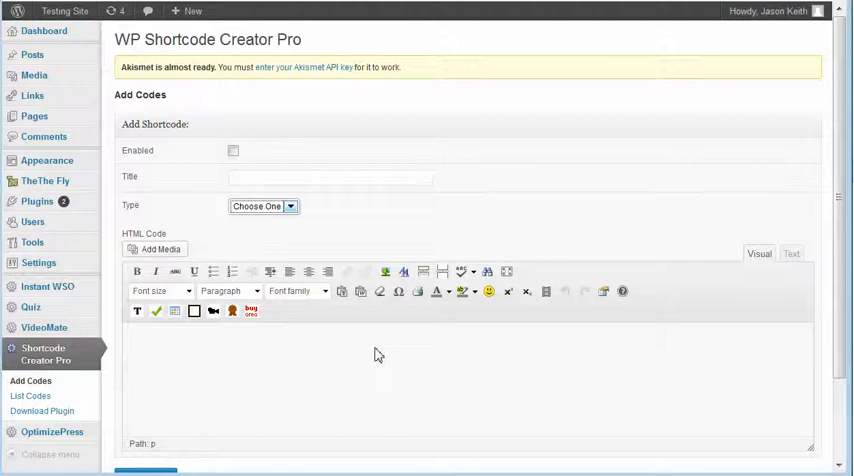
{"action": "mouse_move", "coordinate": [241, 382]}
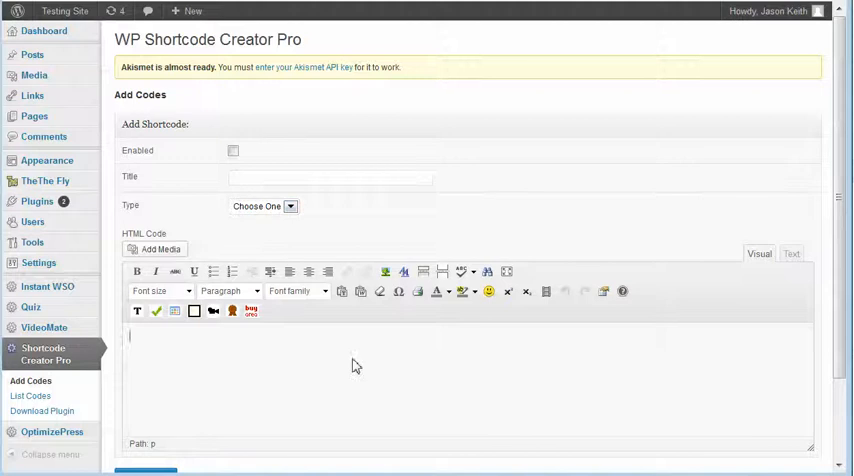
{"action": "mouse_move", "coordinate": [647, 356]}
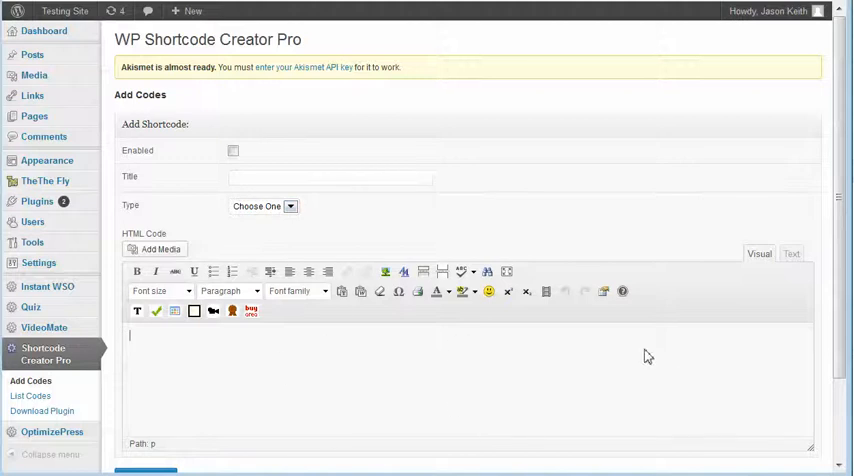
{"action": "left_click", "coordinate": [330, 177]}
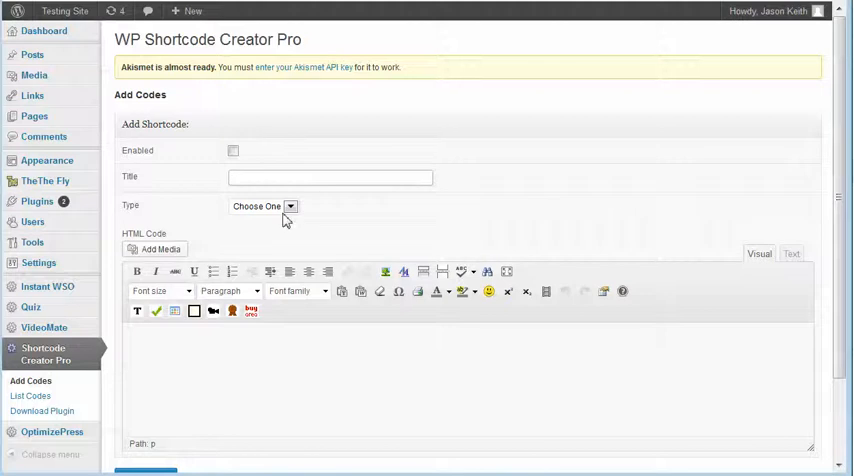
{"action": "left_click", "coordinate": [330, 177]}
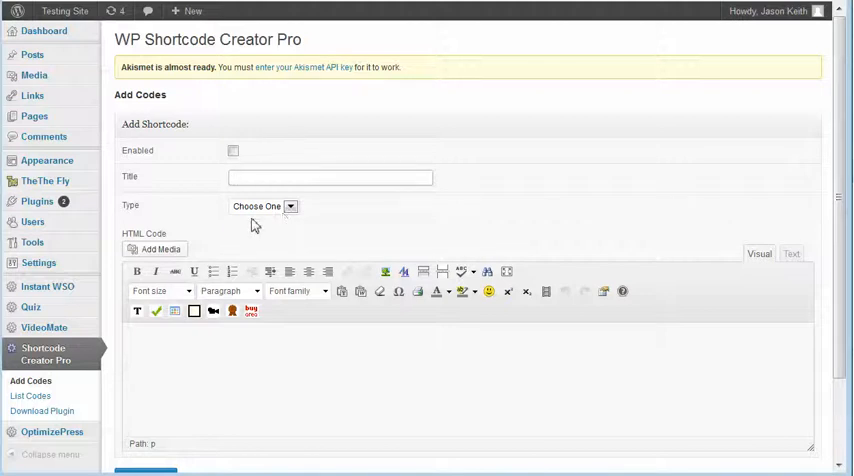
{"action": "left_click", "coordinate": [263, 206]}
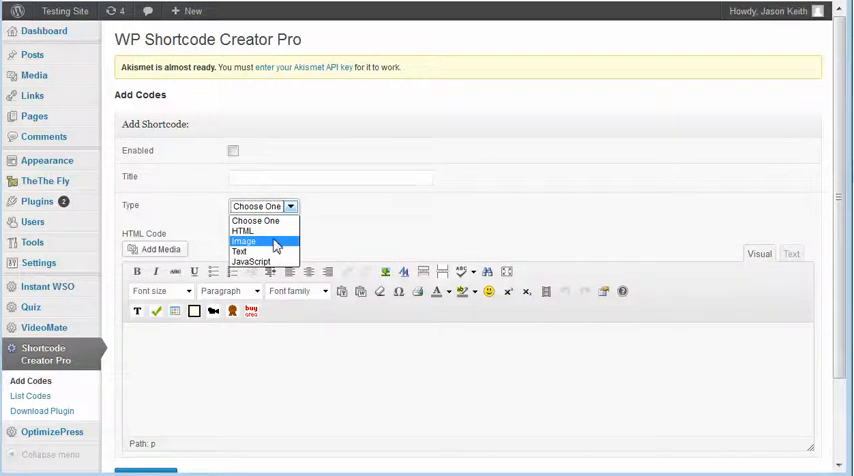
{"action": "mouse_move", "coordinate": [240, 251]}
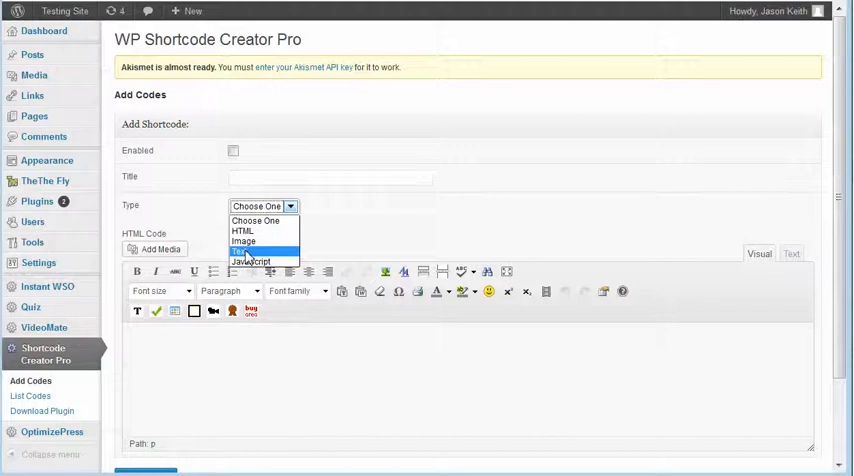
{"action": "mouse_move", "coordinate": [252, 262]}
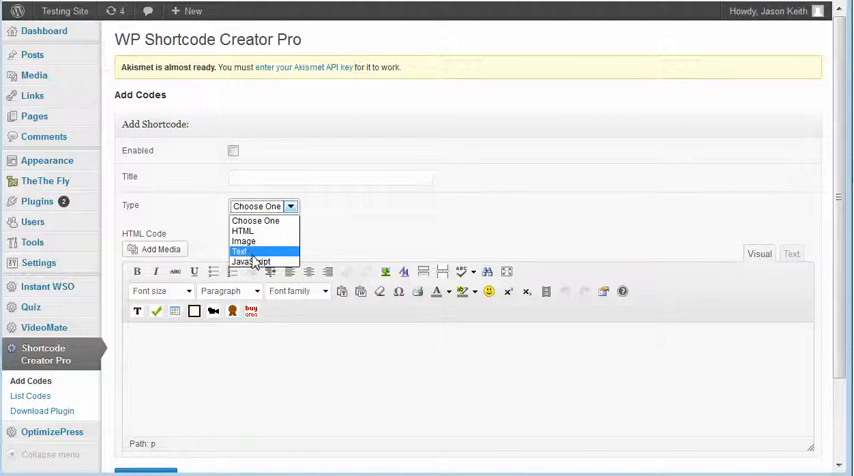
{"action": "mouse_move", "coordinate": [252, 261]}
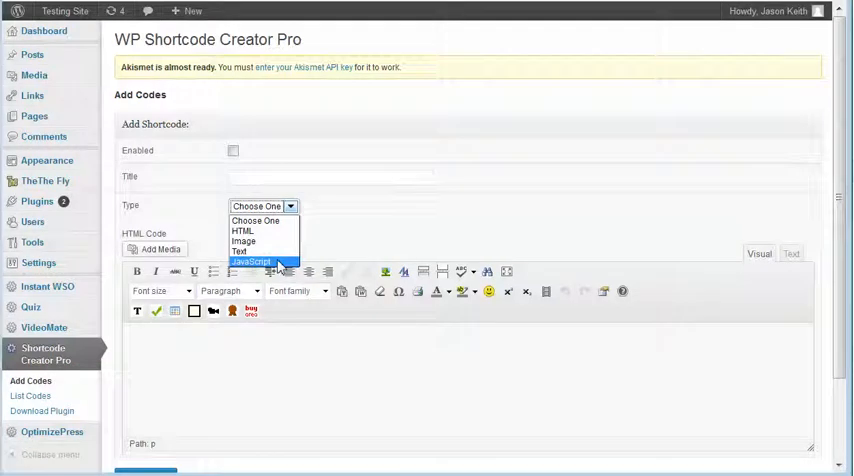
Step: Choose JavaScript as the shortcode type and tick Enabled, leaving title empty
{"action": "left_click", "coordinate": [251, 261]}
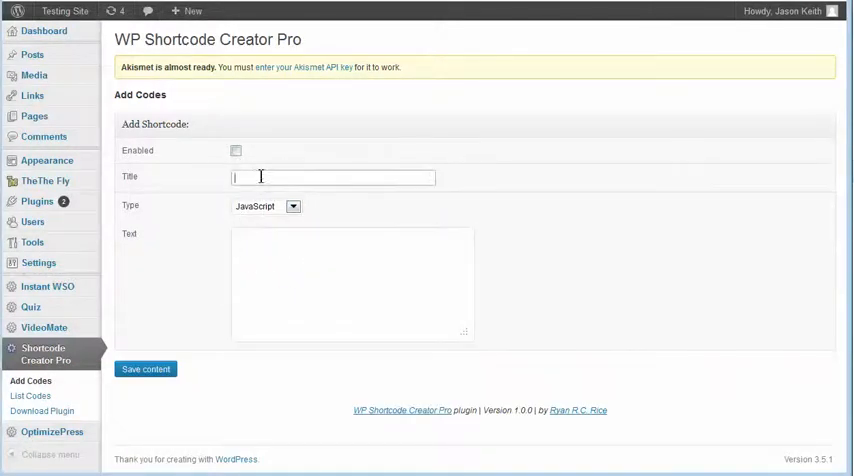
{"action": "left_click", "coordinate": [235, 150]}
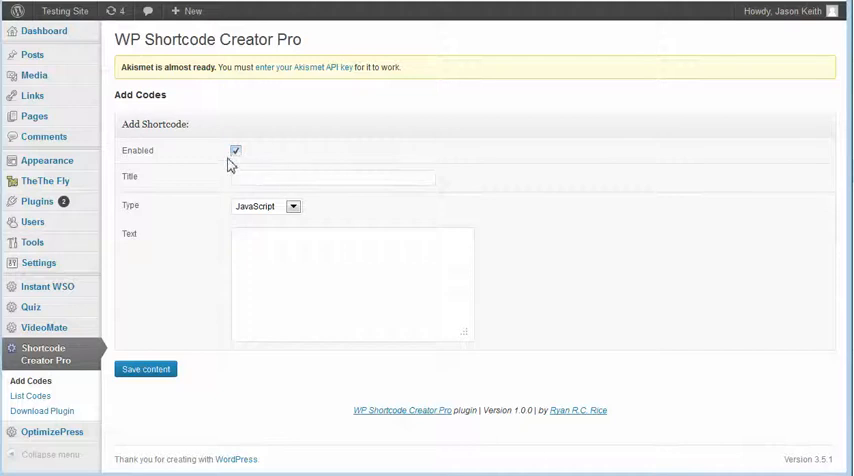
{"action": "left_click", "coordinate": [235, 150]}
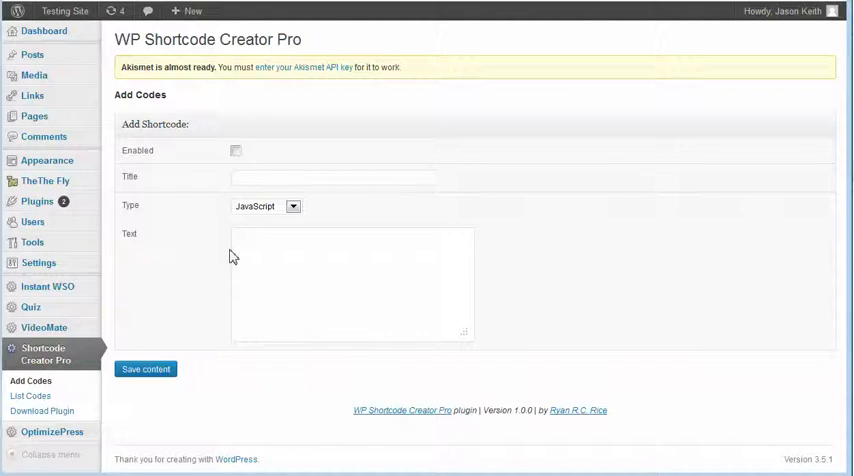
{"action": "left_click", "coordinate": [235, 151]}
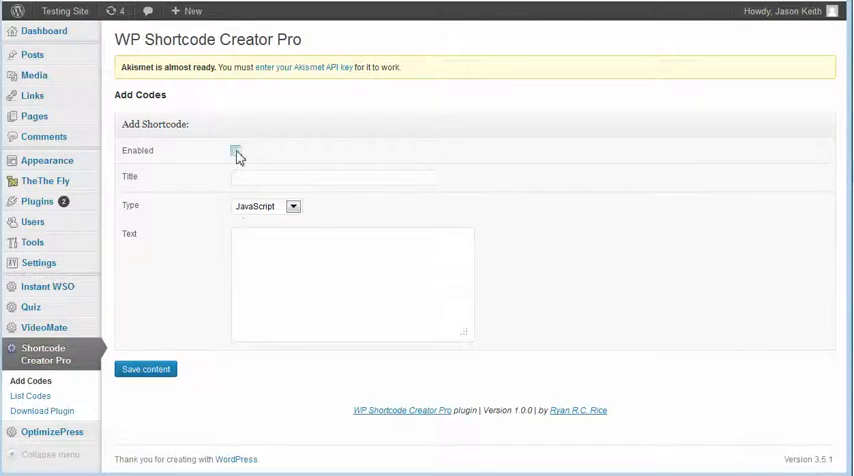
{"action": "left_click", "coordinate": [235, 150]}
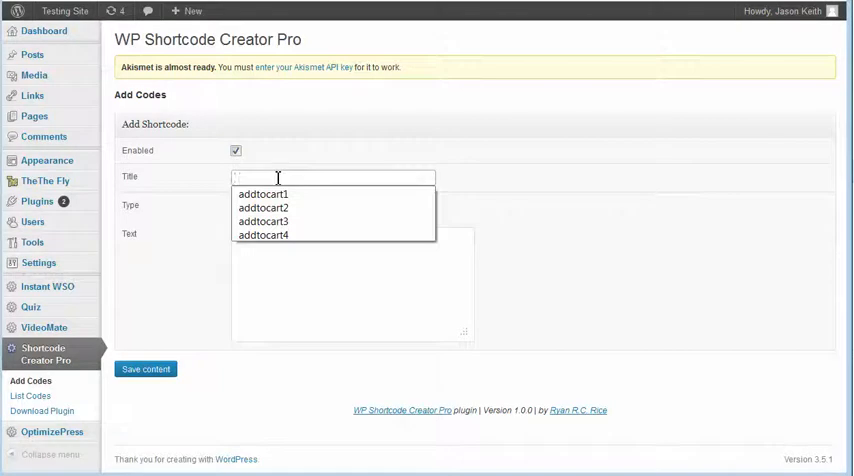
Step: Title the shortcode addtocart5, attach its image file, and save it
{"action": "type", "text": "addtocart5"}
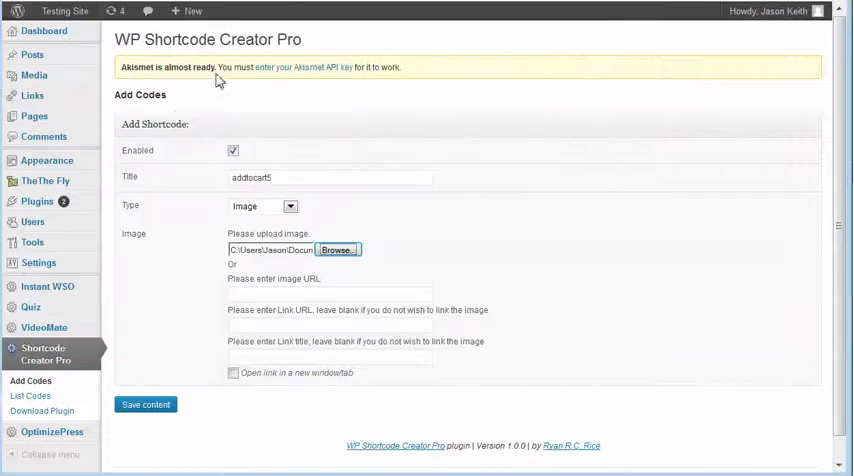
{"action": "left_click", "coordinate": [145, 404]}
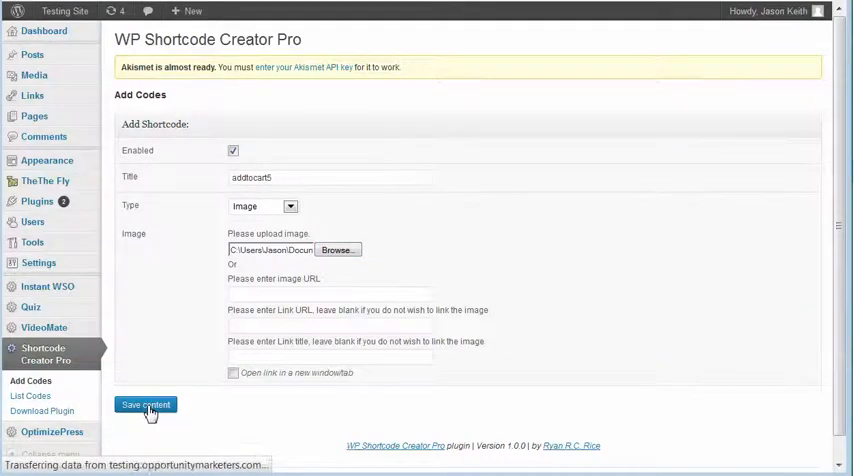
{"action": "left_click", "coordinate": [145, 404]}
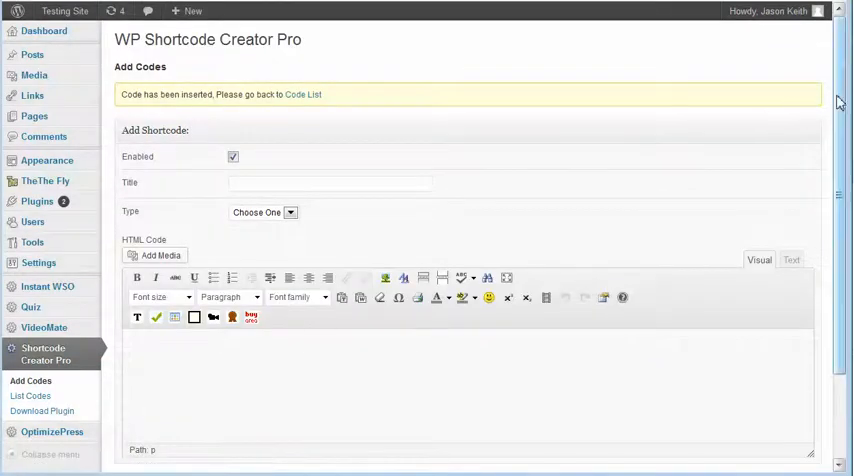
{"action": "scroll", "scroll_direction": "down", "scroll_amount": 3}
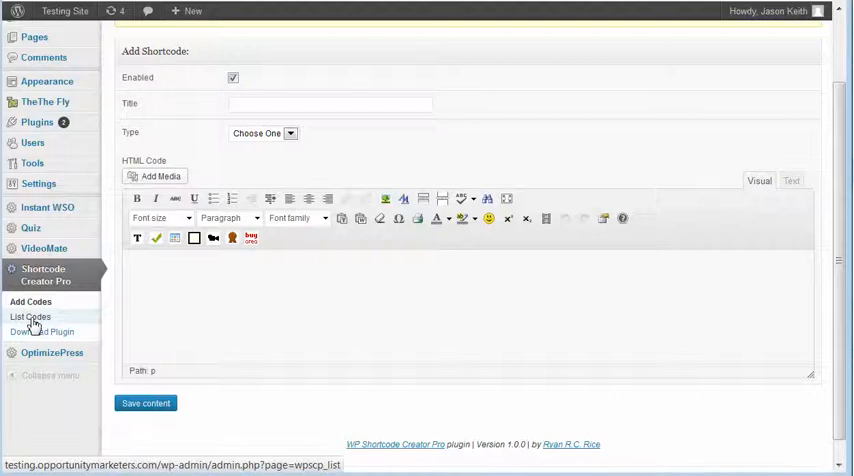
Step: Review the Manage Codes table listing addtocart1 through addtocart5 image shortcodes
{"action": "left_click", "coordinate": [30, 316]}
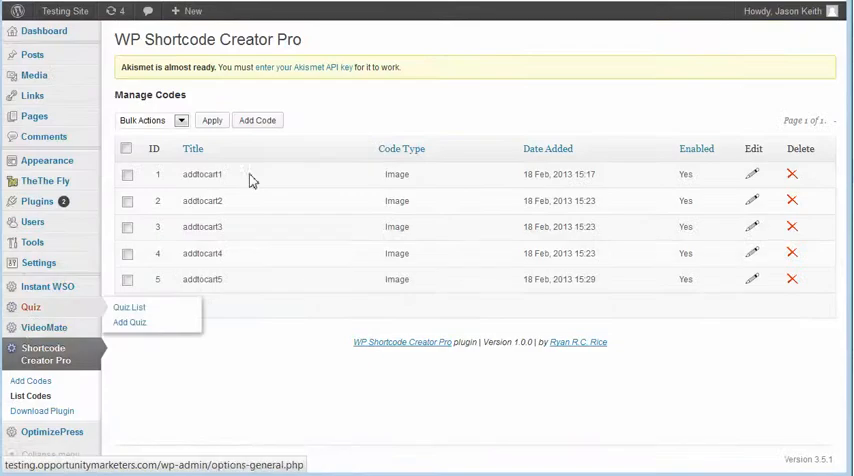
{"action": "mouse_move", "coordinate": [317, 191]}
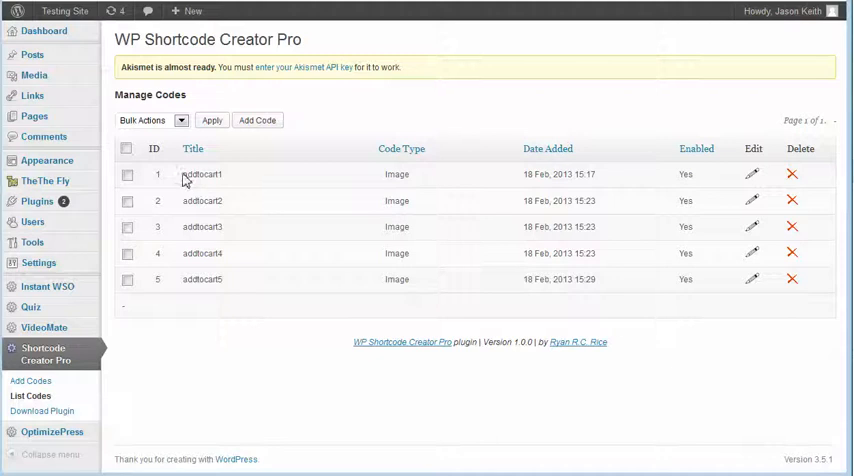
{"action": "double_click", "coordinate": [202, 174]}
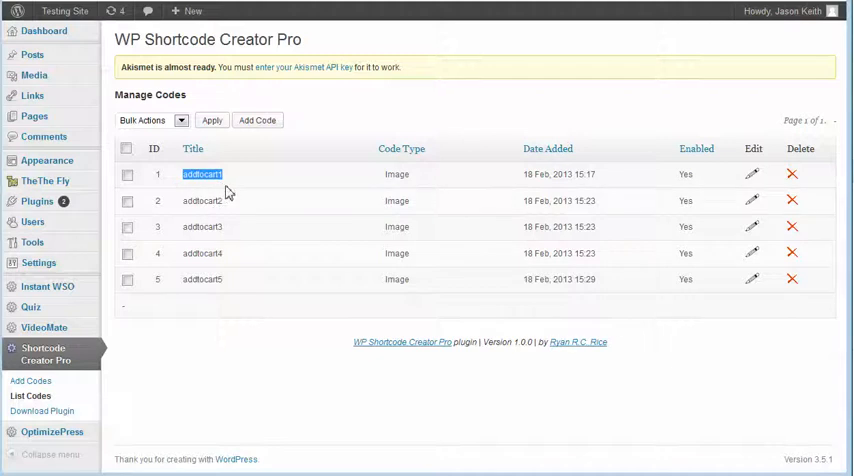
{"action": "mouse_move", "coordinate": [183, 188]}
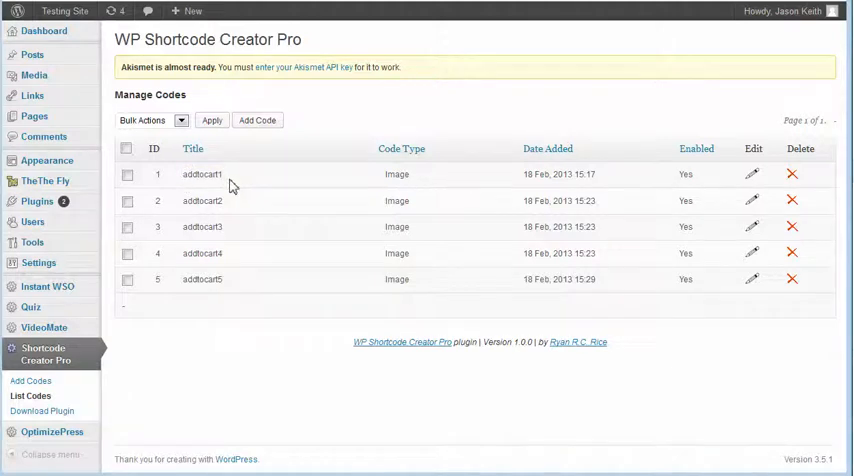
{"action": "mouse_move", "coordinate": [210, 230]}
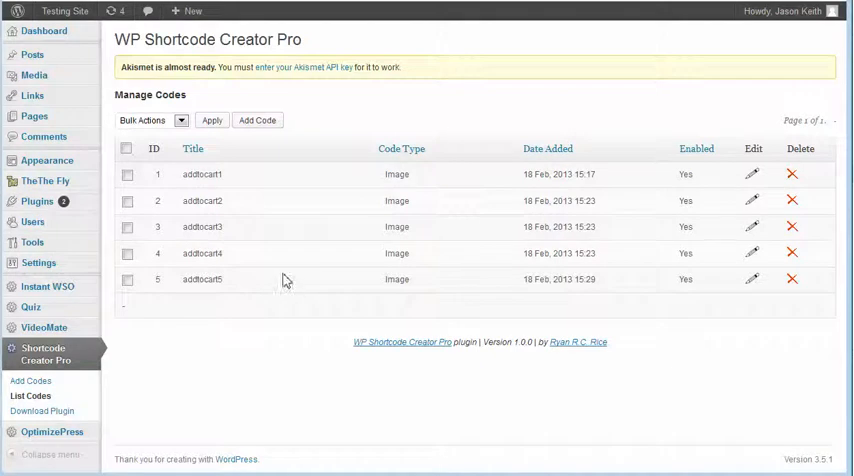
{"action": "mouse_move", "coordinate": [293, 384]}
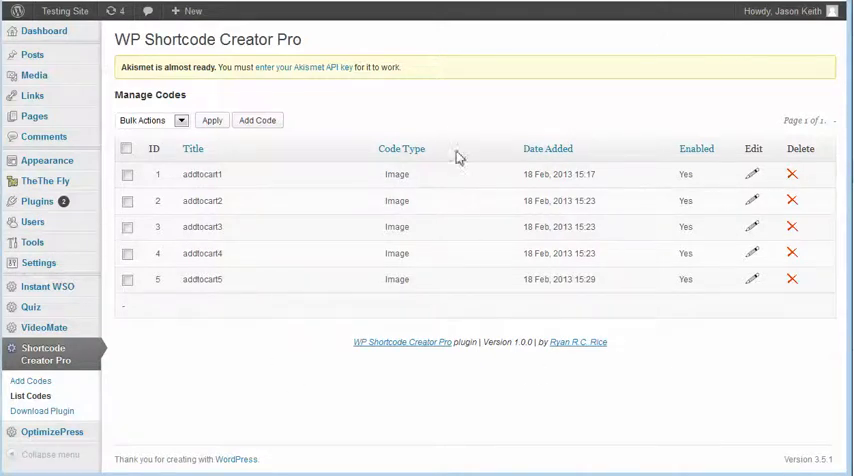
{"action": "mouse_move", "coordinate": [574, 140]}
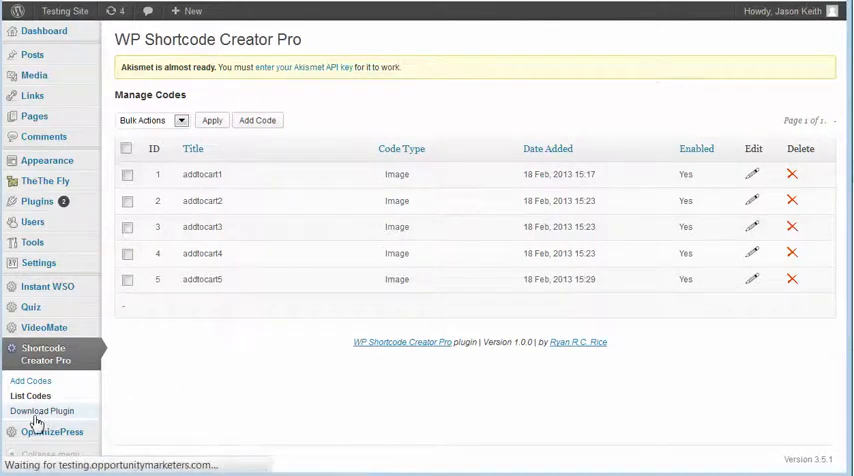
Step: Download the configured plugin as wp-scp-cl.zip from the Download Plugin page
{"action": "left_click", "coordinate": [41, 411]}
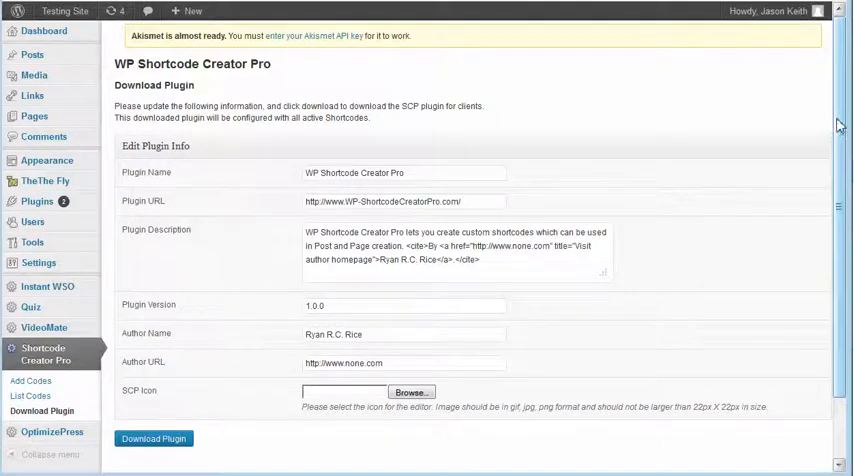
{"action": "scroll", "scroll_direction": "down", "scroll_amount": 3}
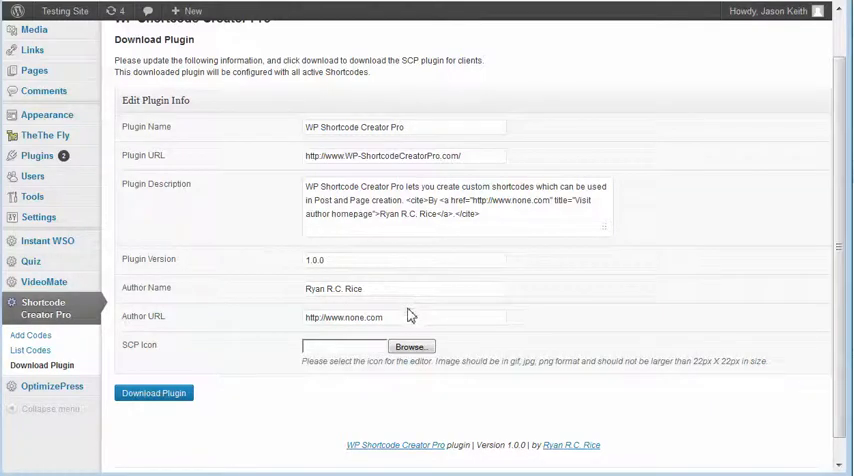
{"action": "mouse_move", "coordinate": [423, 335]}
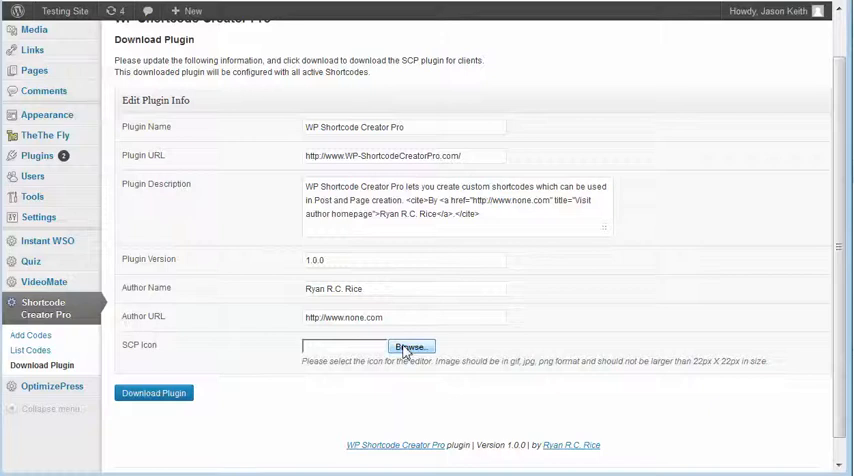
{"action": "left_click", "coordinate": [154, 392]}
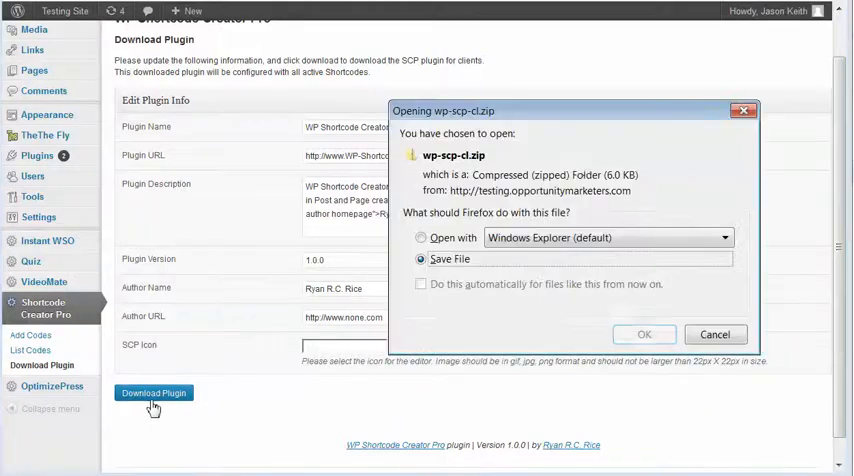